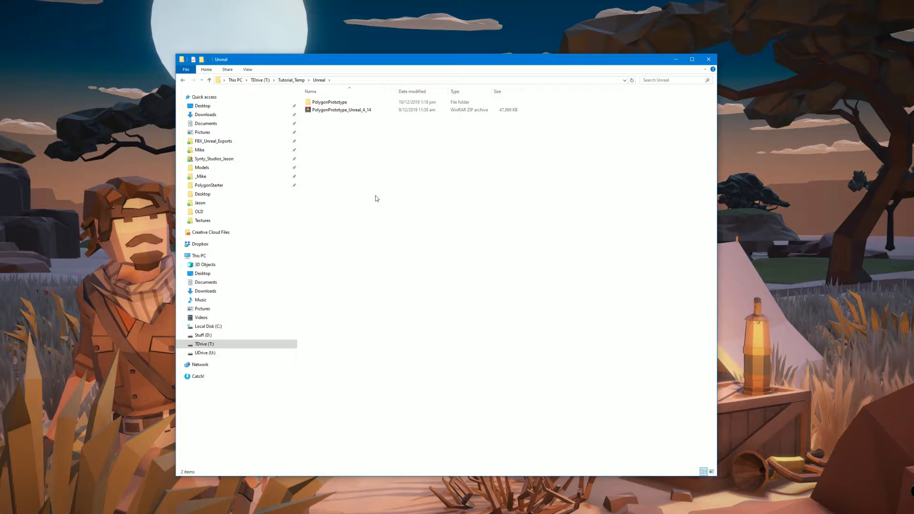
mouse_move(392, 145)
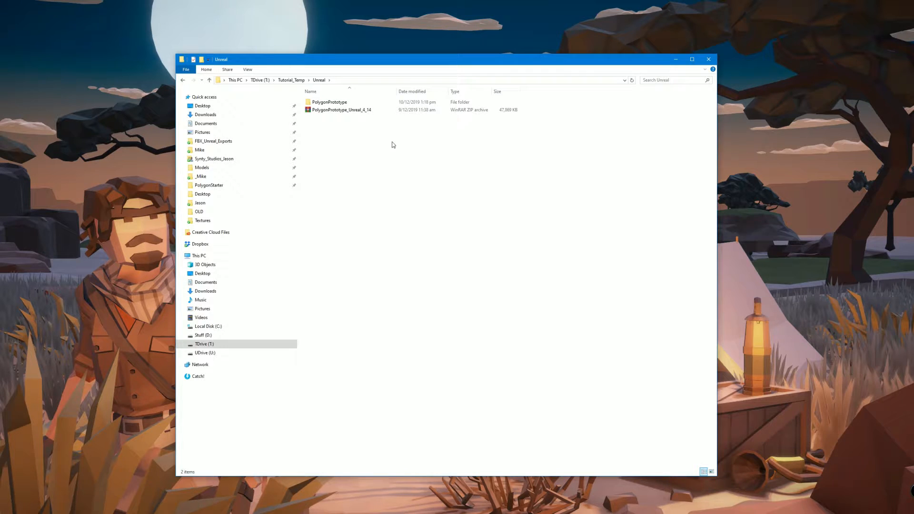
Step: Open the PolygonPrototype folder and launch the PolygonPrototype .uproject in Unreal Engine
click(341, 110)
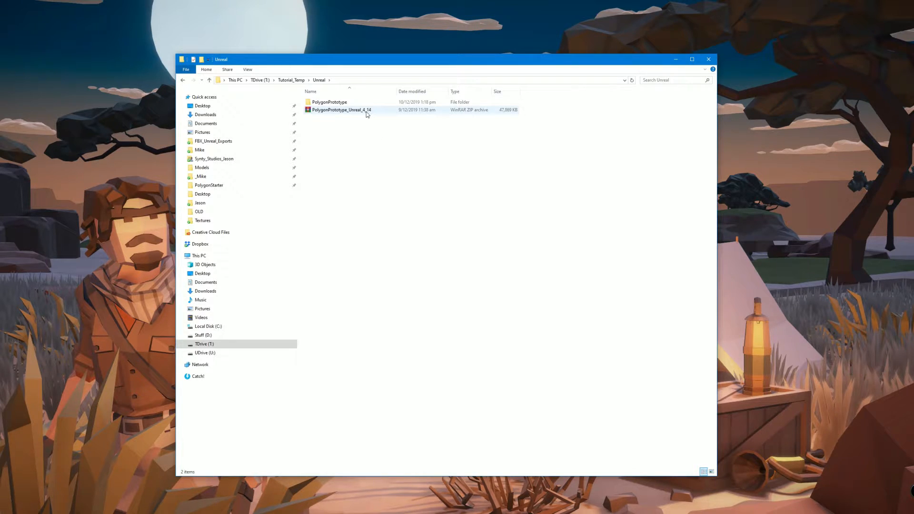
mouse_move(341, 110)
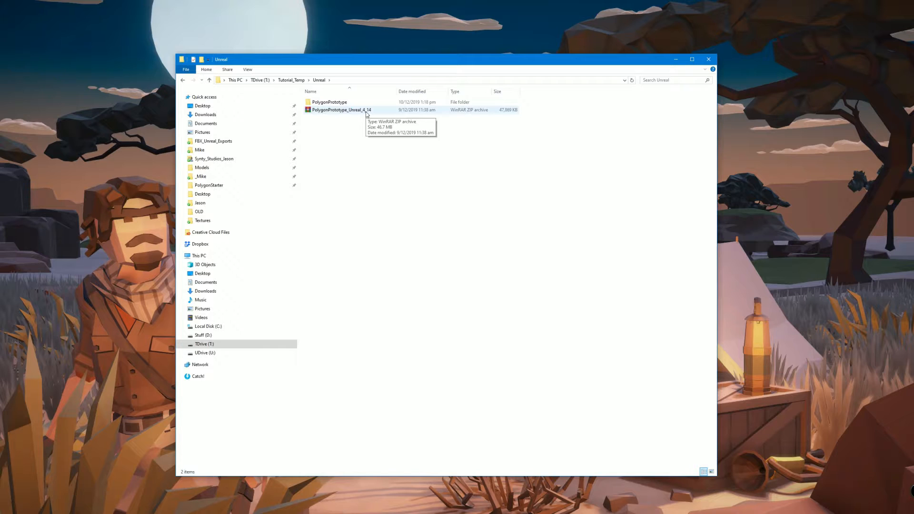
mouse_move(371, 111)
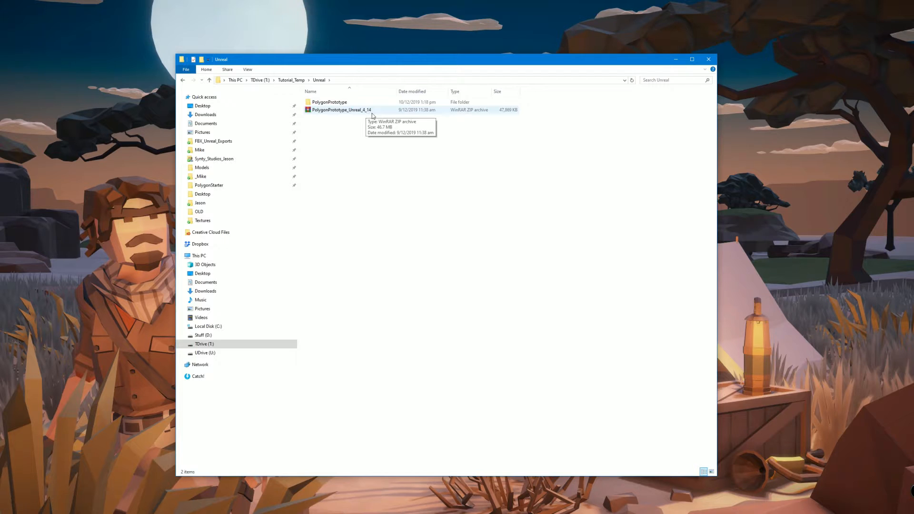
mouse_move(362, 130)
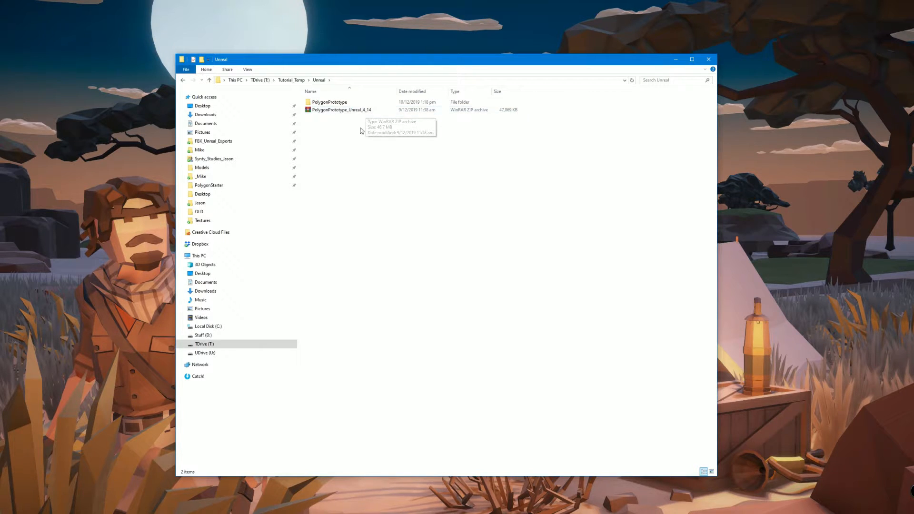
mouse_move(328, 101)
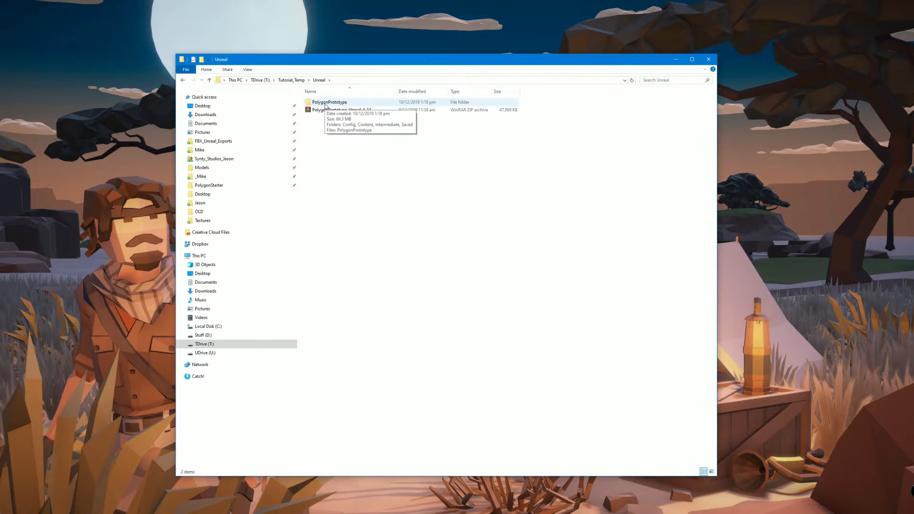
double_click(329, 102)
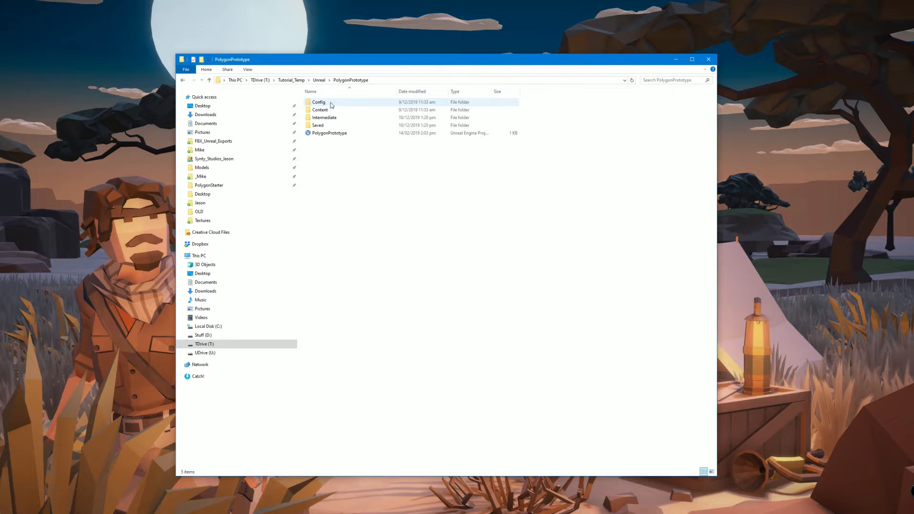
mouse_move(323, 134)
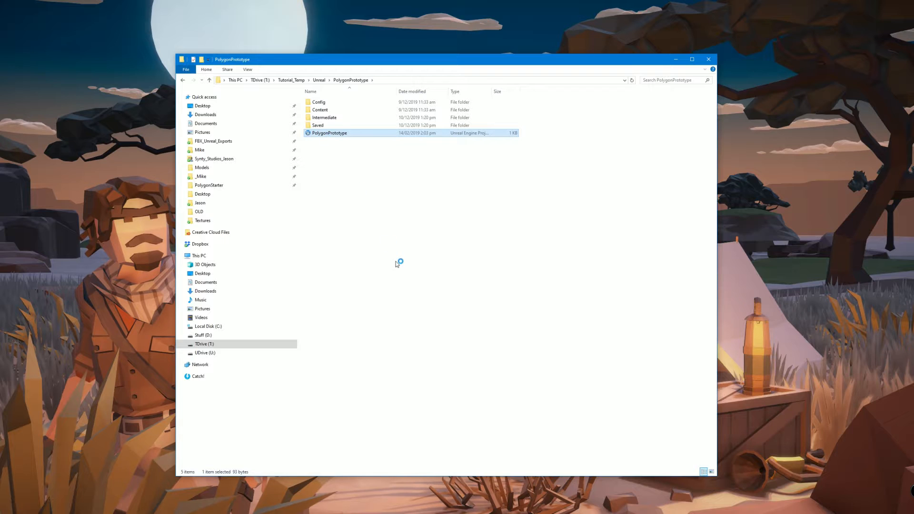
double_click(329, 133)
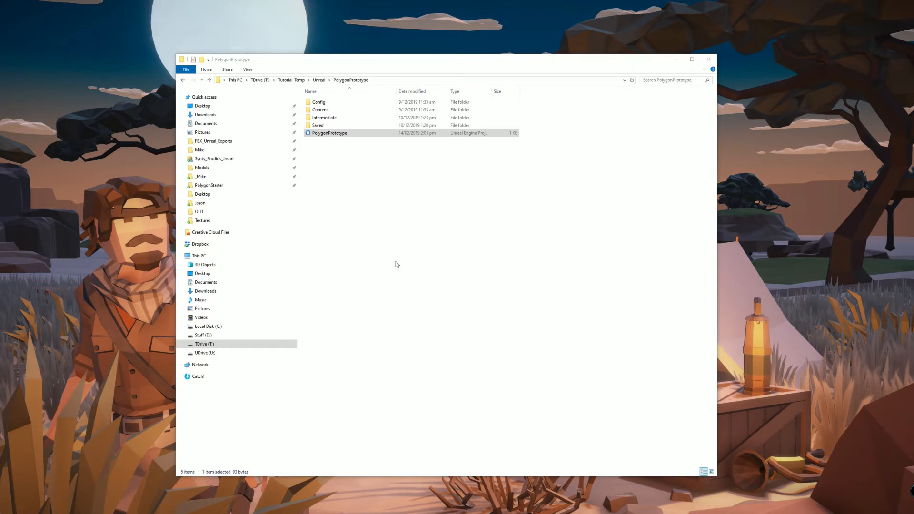
Step: Load the Demonstration map from Maps and select the PolygonPrototype folder in the tree
double_click(329, 133)
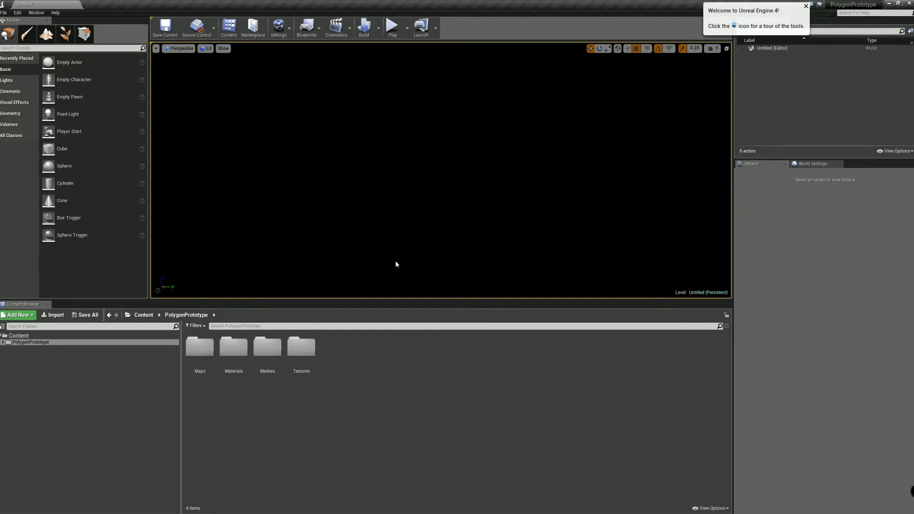
double_click(199, 345)
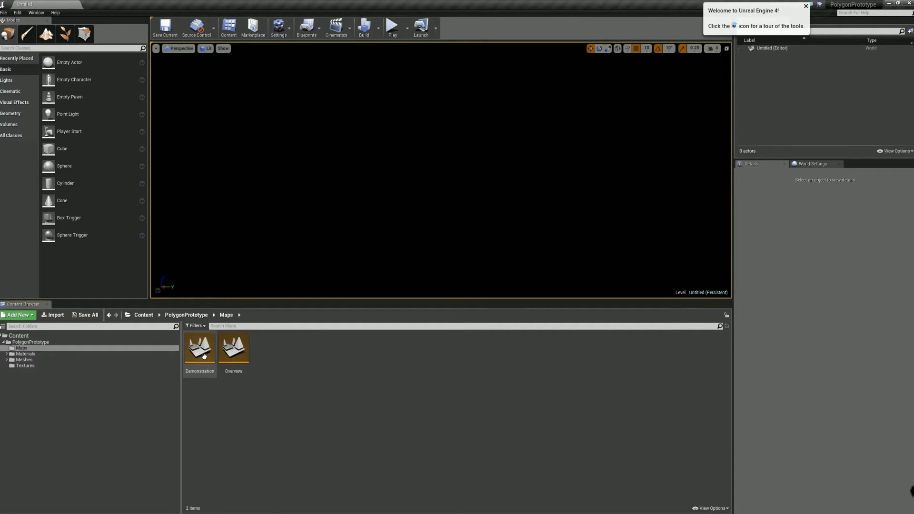
double_click(199, 347)
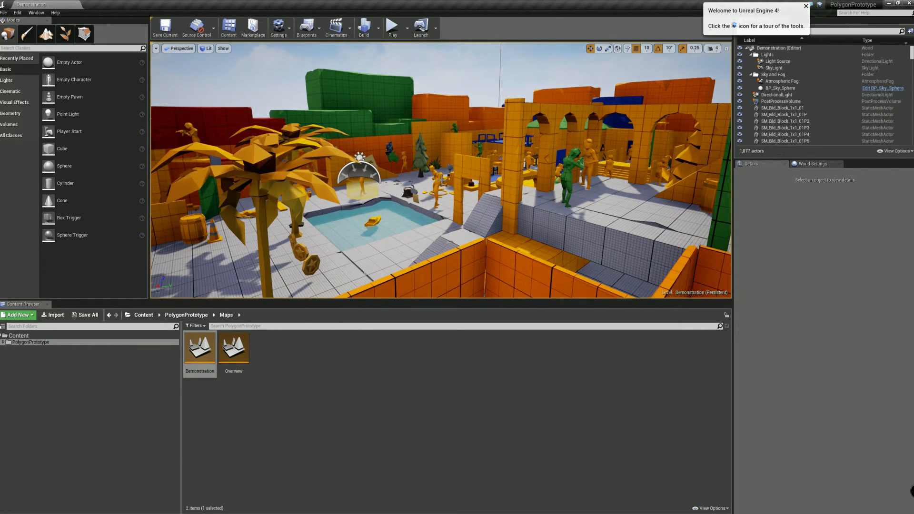
click(31, 343)
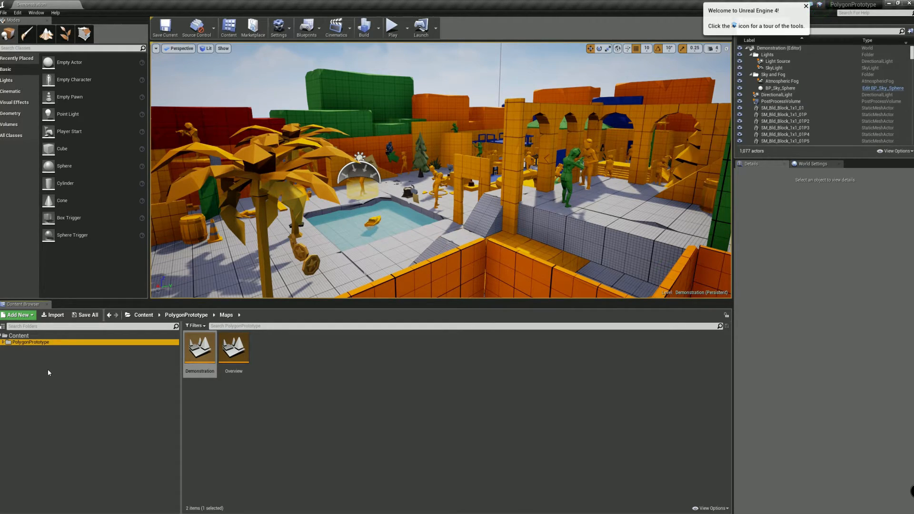
mouse_move(29, 343)
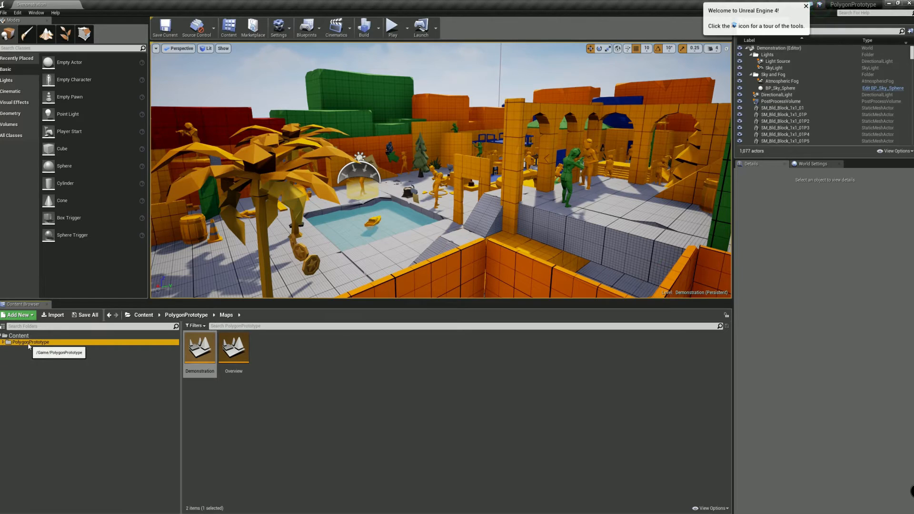
Step: Migrate the PolygonPrototype folder's assets into Apoco_Chr/Content, accepting the asset report
right_click(29, 342)
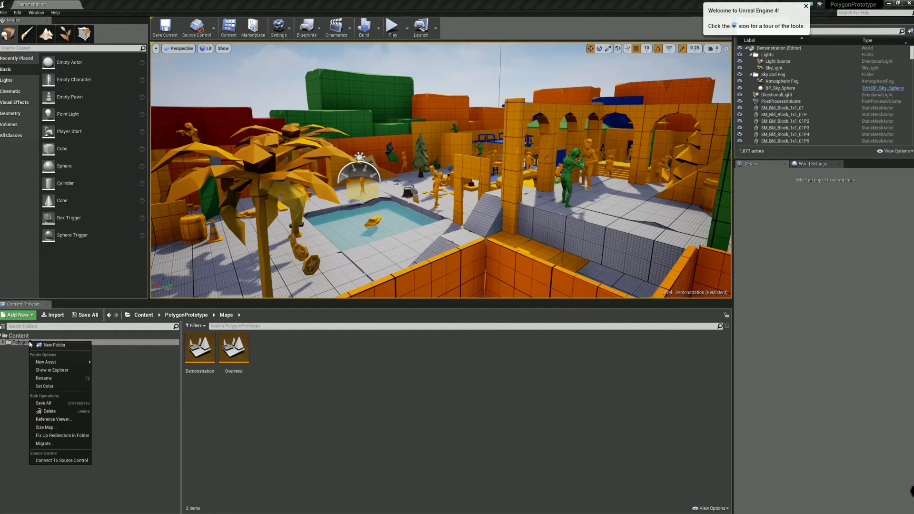
click(44, 444)
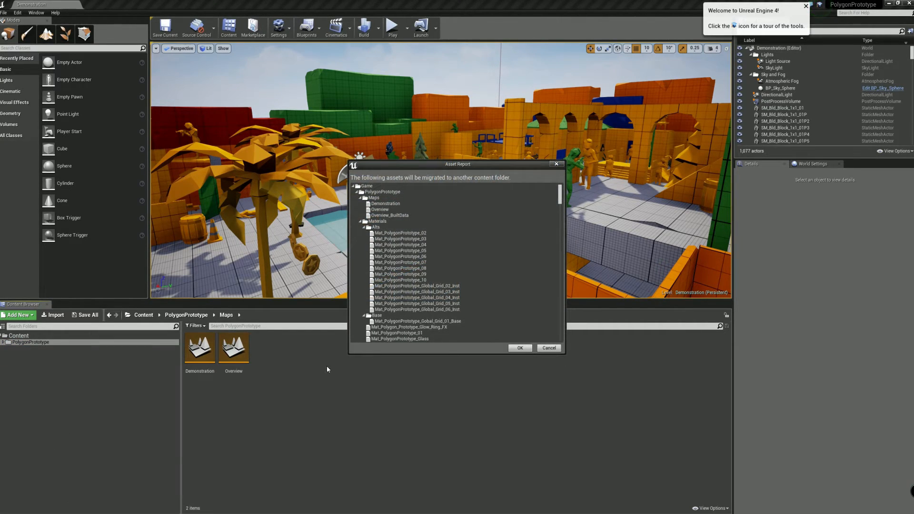
scroll(down, 3)
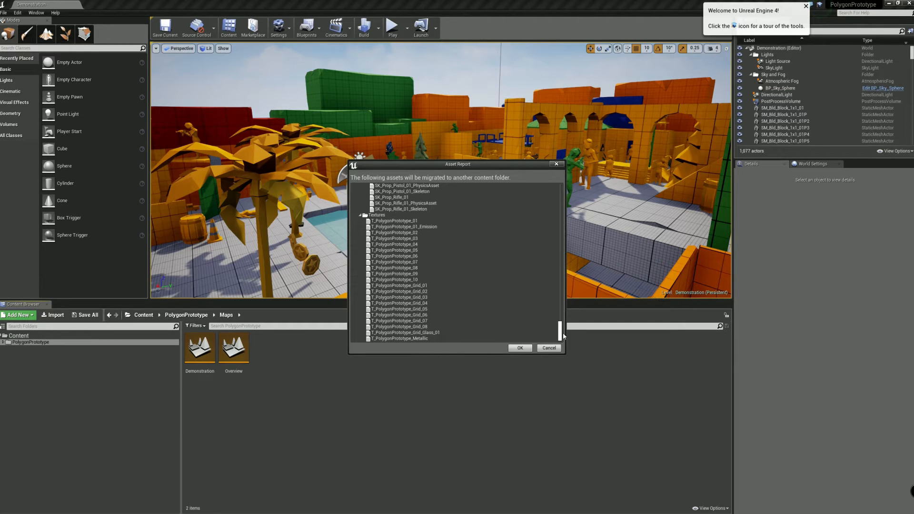
click(519, 348)
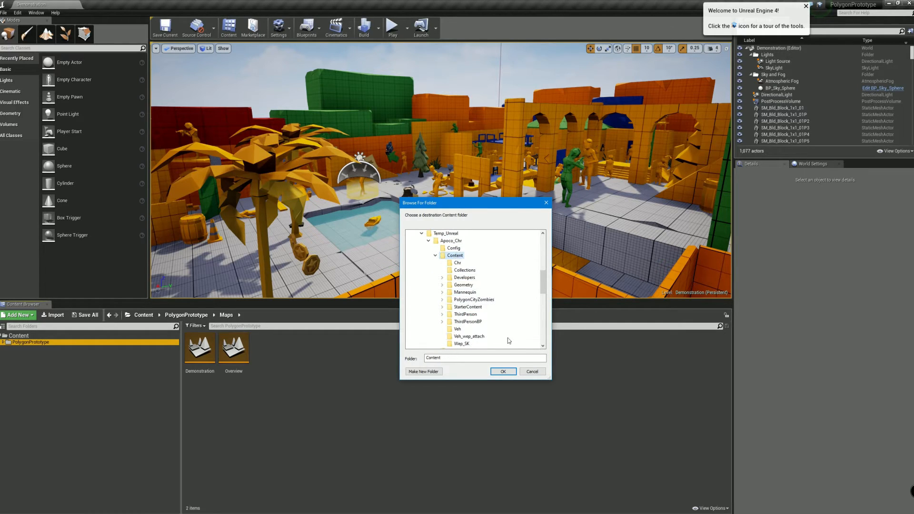
click(501, 371)
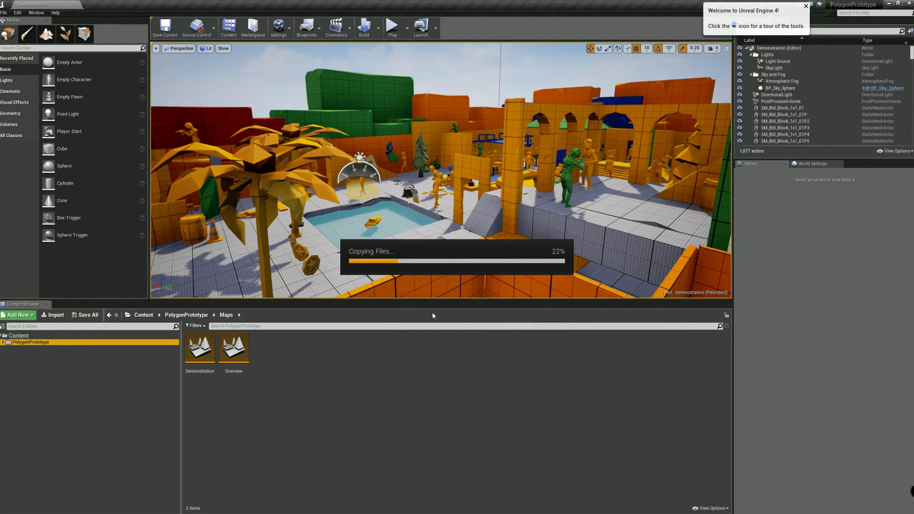